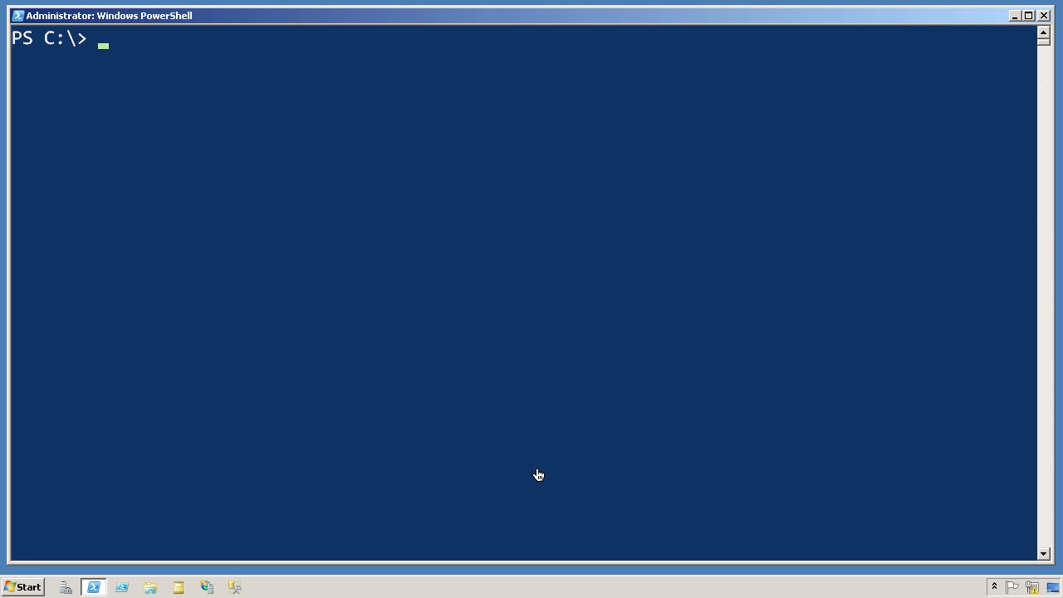
- Show the help for Enter-PSSession with 'help enter-pssession'
text(help)
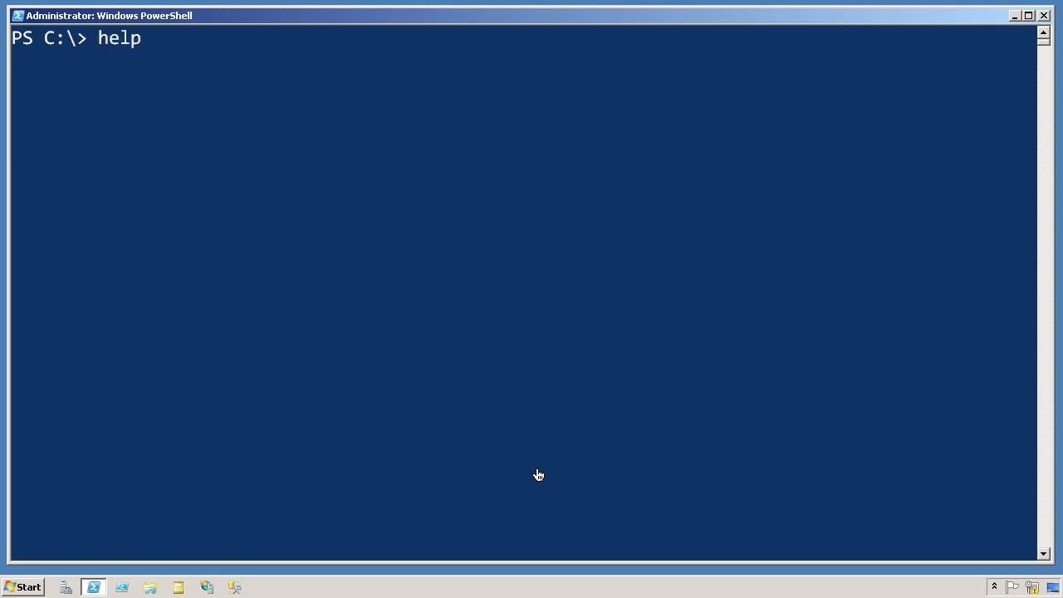
text(enter-pssessi)
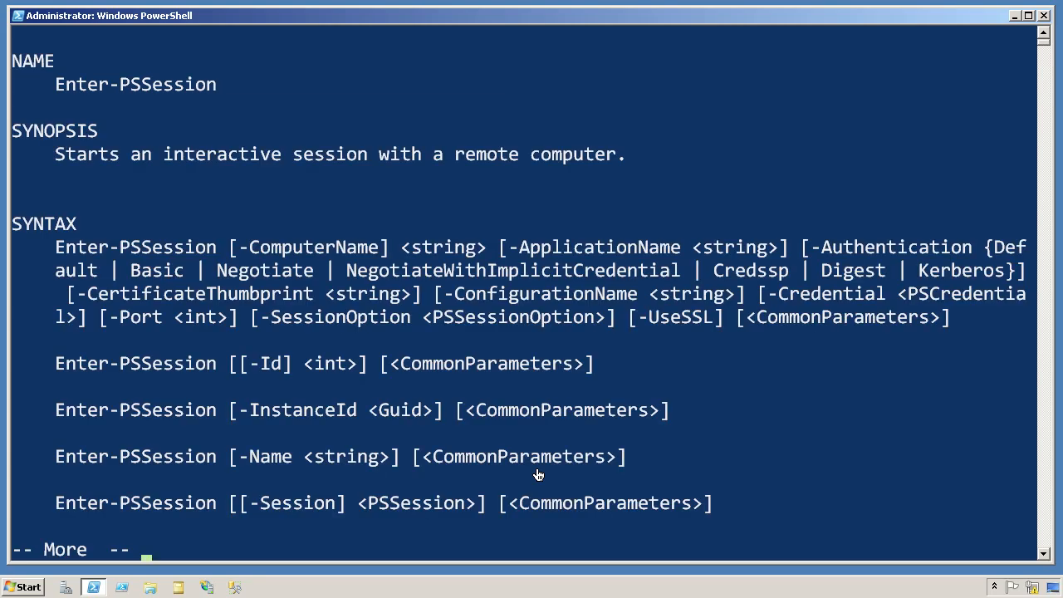
mouse_move(527, 362)
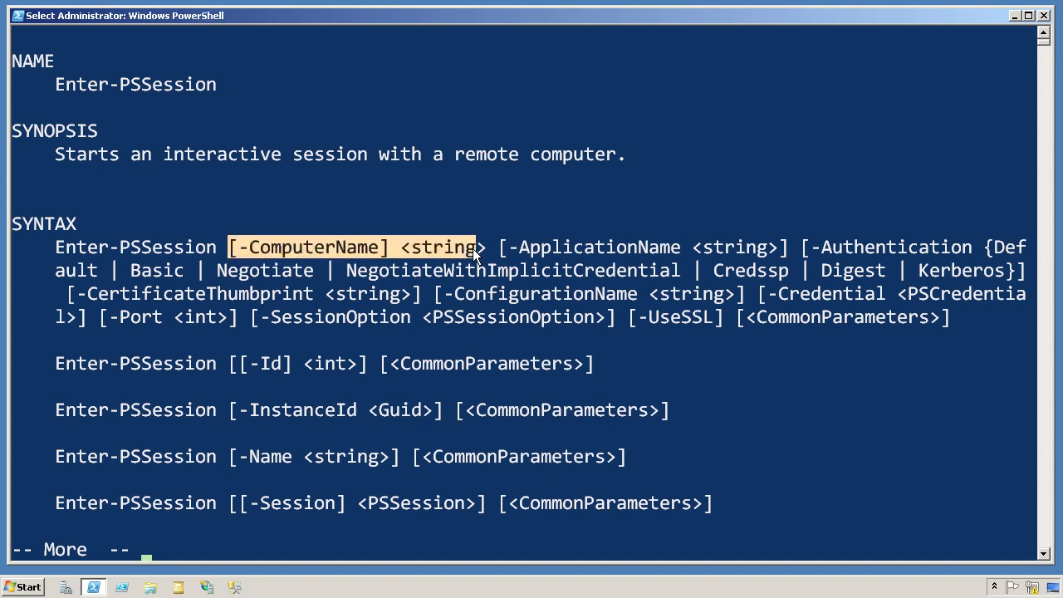
mouse_move(934, 228)
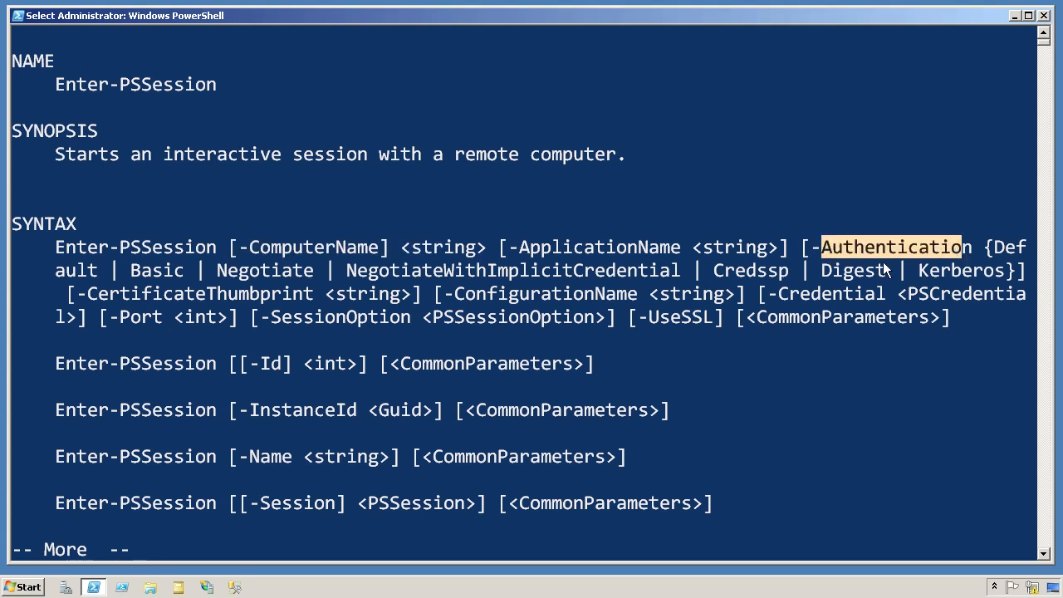
mouse_move(170, 322)
text(enter-)
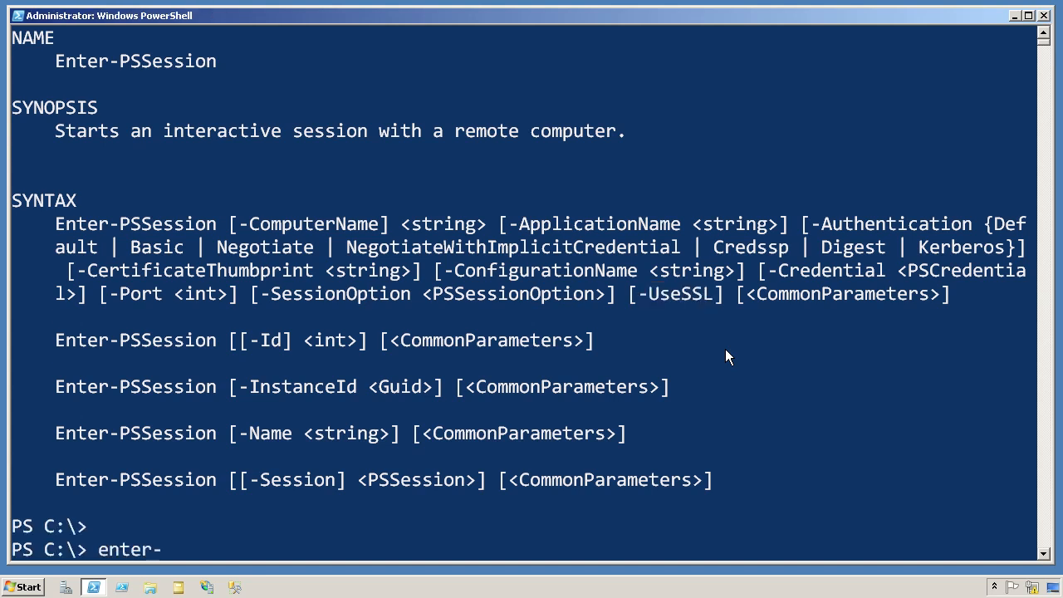
- Open a remote session to server-r2, list its services and exit the session
text(pssession -compyt)
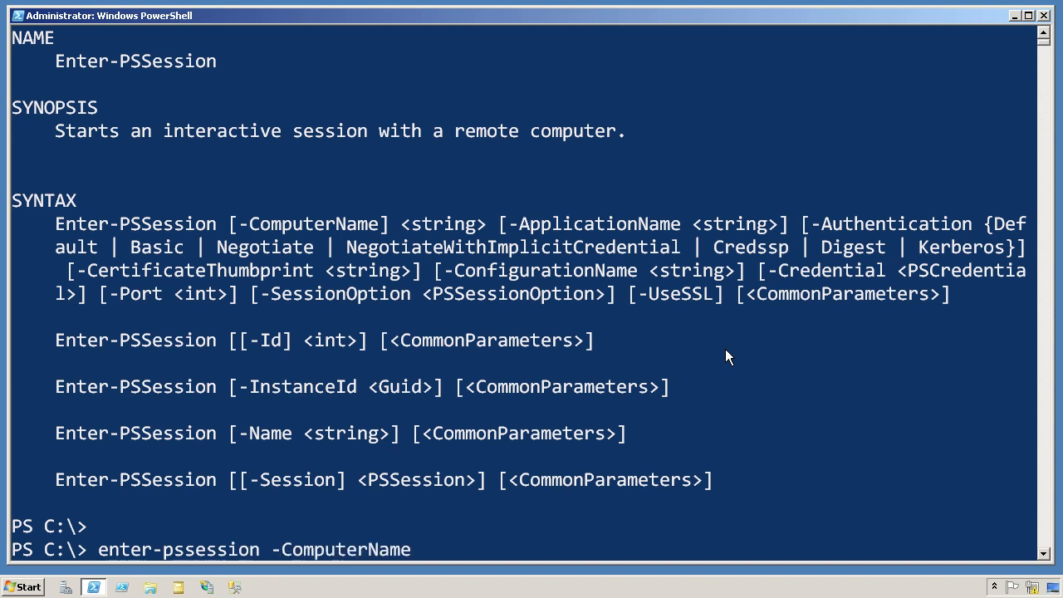
text(server-r2)
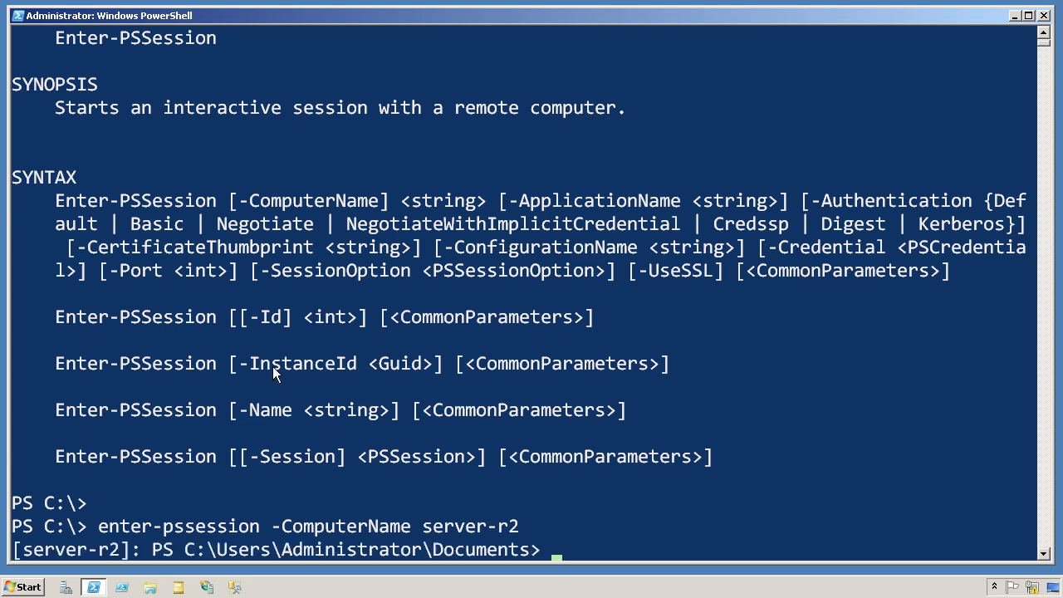
double_click(57, 550)
text(Exit-PSSession)
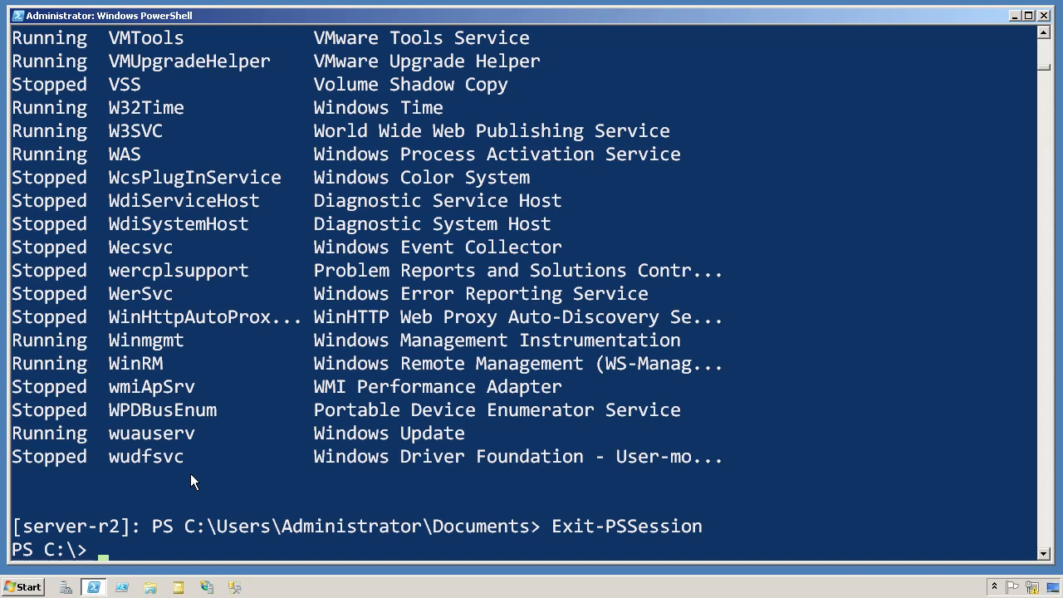
mouse_move(161, 473)
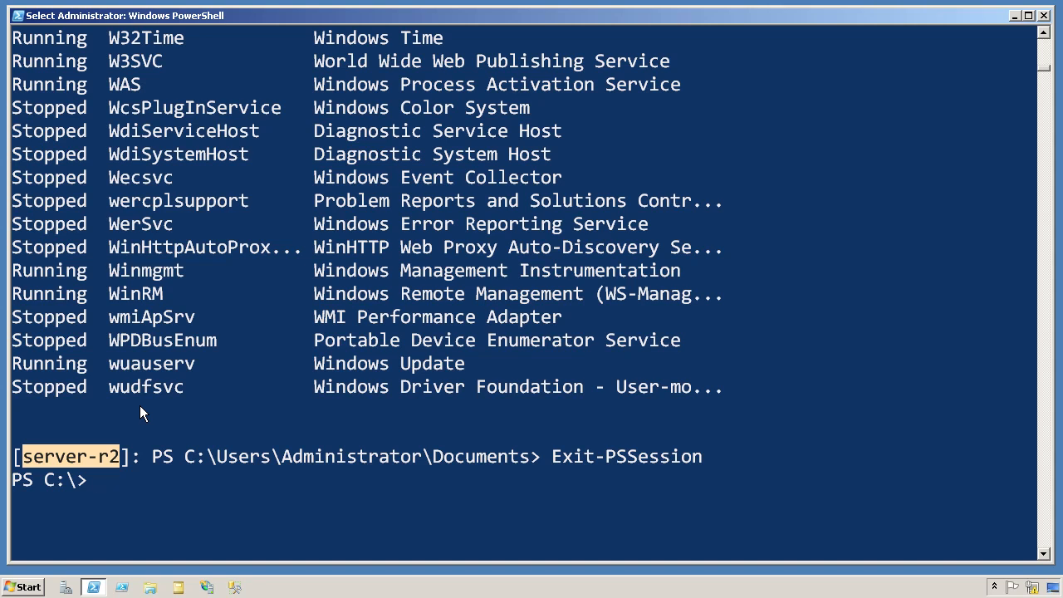
mouse_move(117, 482)
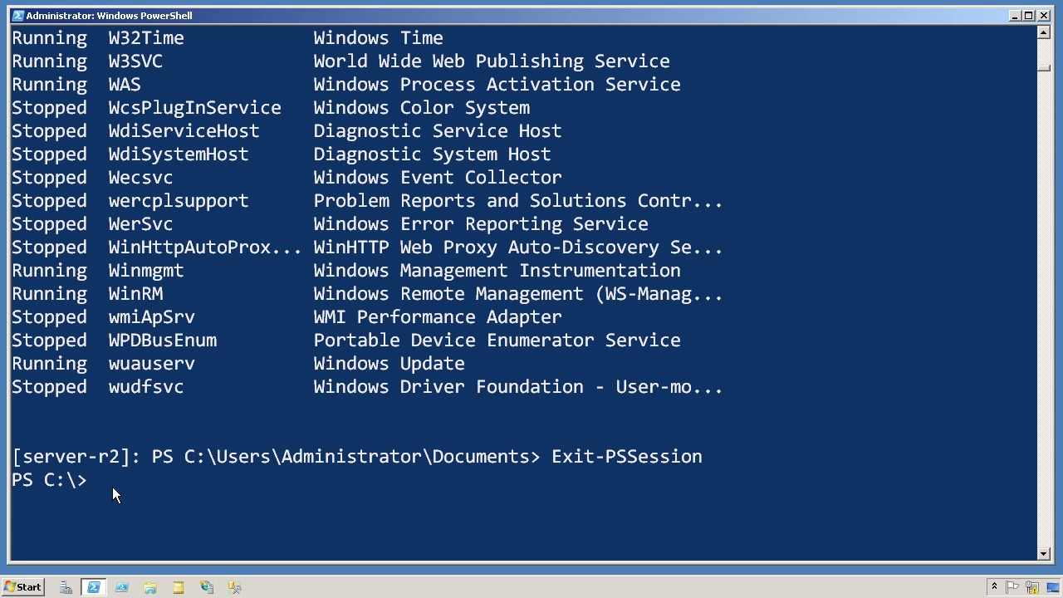
- Enter a remote session on server-r2, then leave it with Exit-PSSession
text(enter-pssession -ComputerName server-r2)
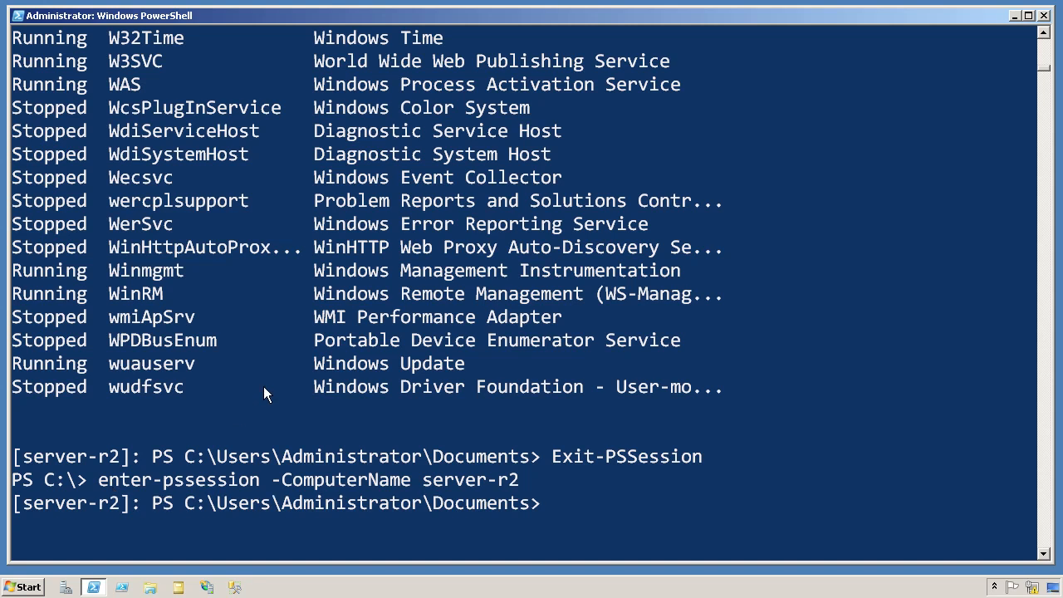
text(en)
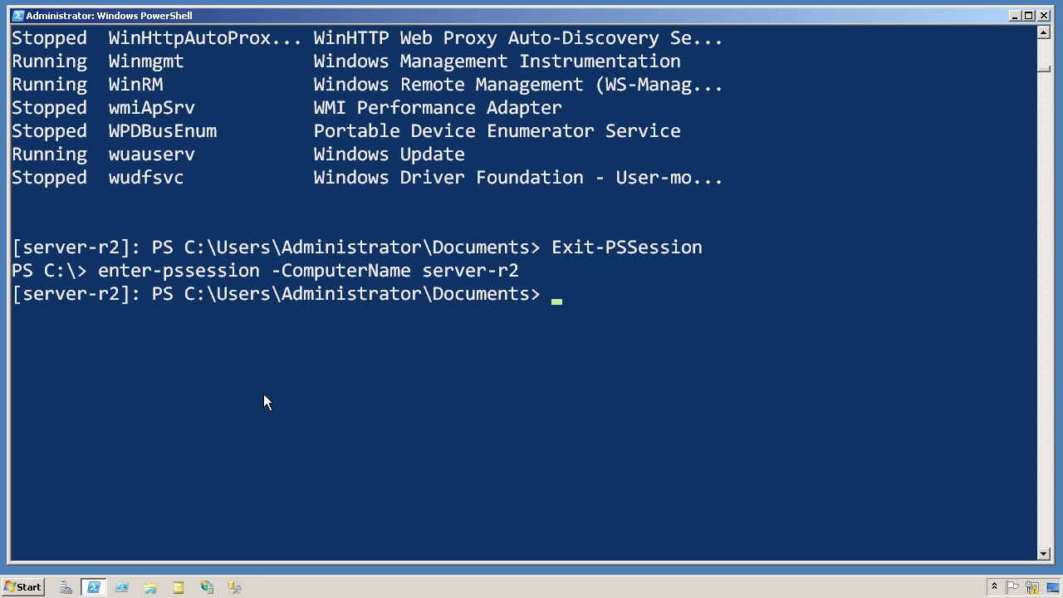
text(Exit-PSSession)
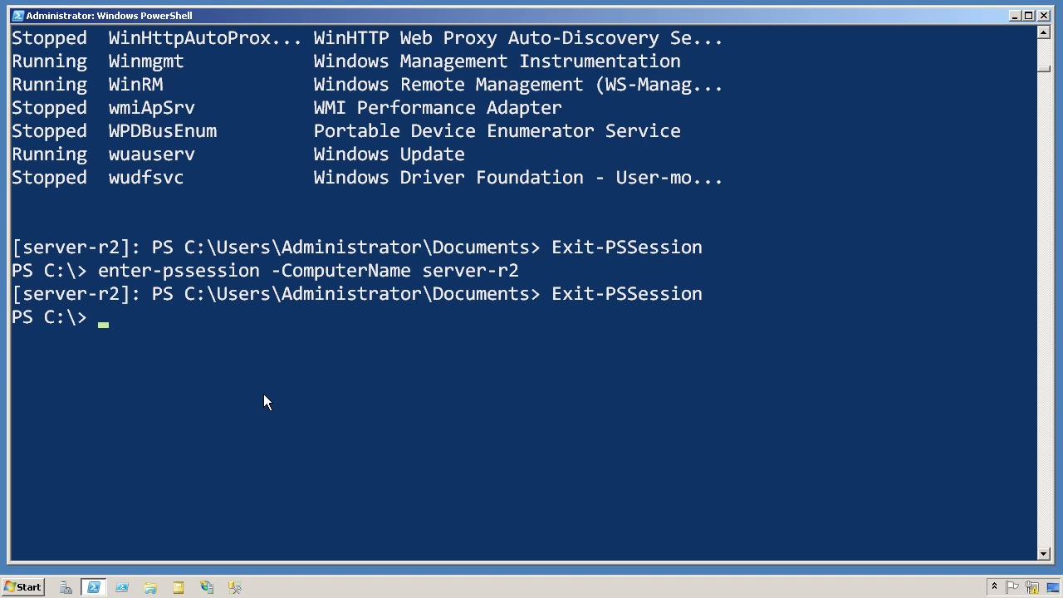
- Display the Enter-PSSession help and quit the pager with Q
text(help ent)
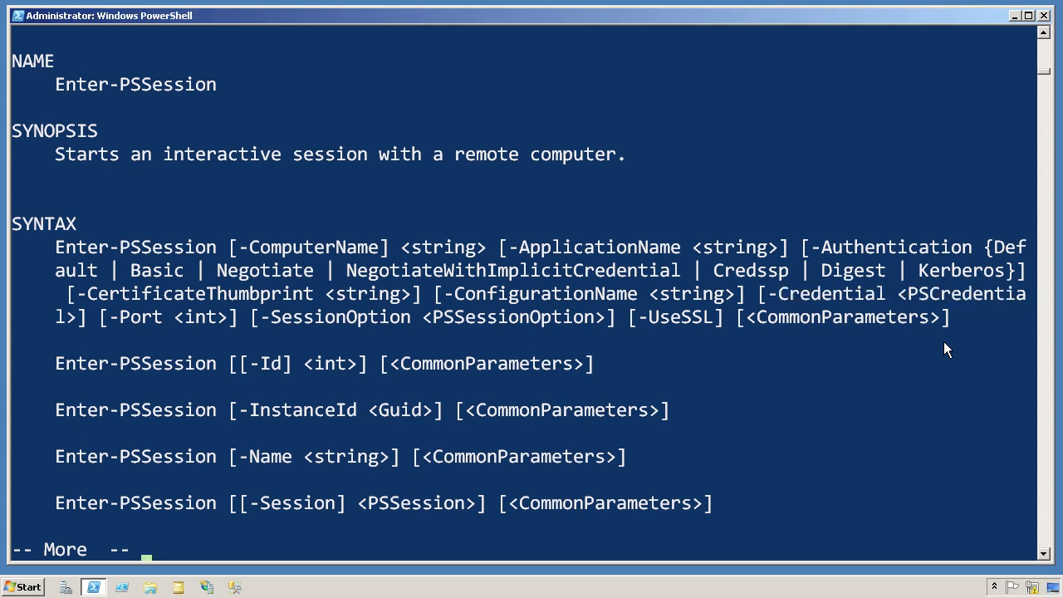
key(q)
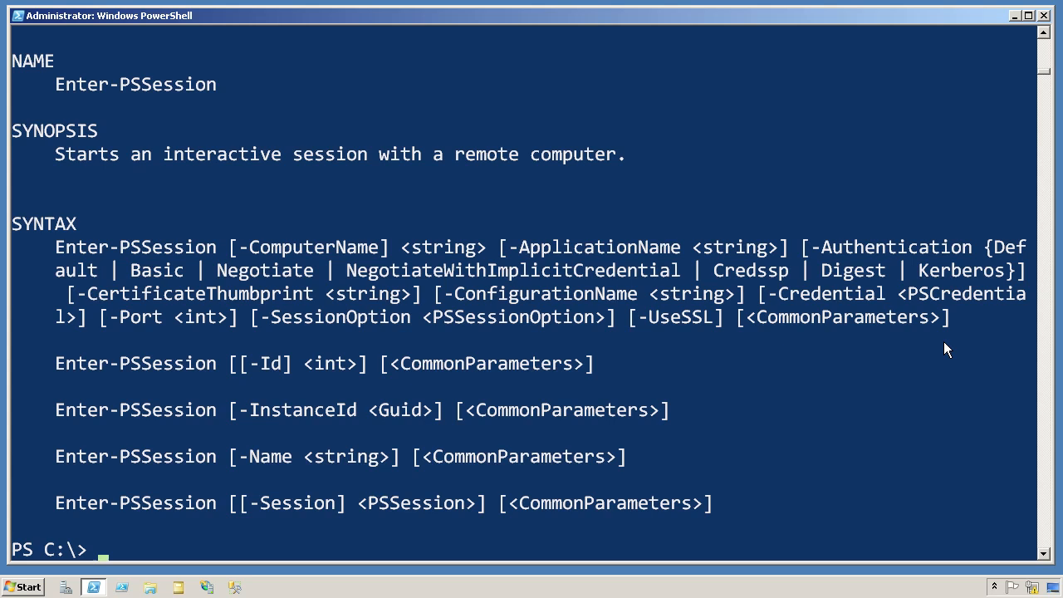